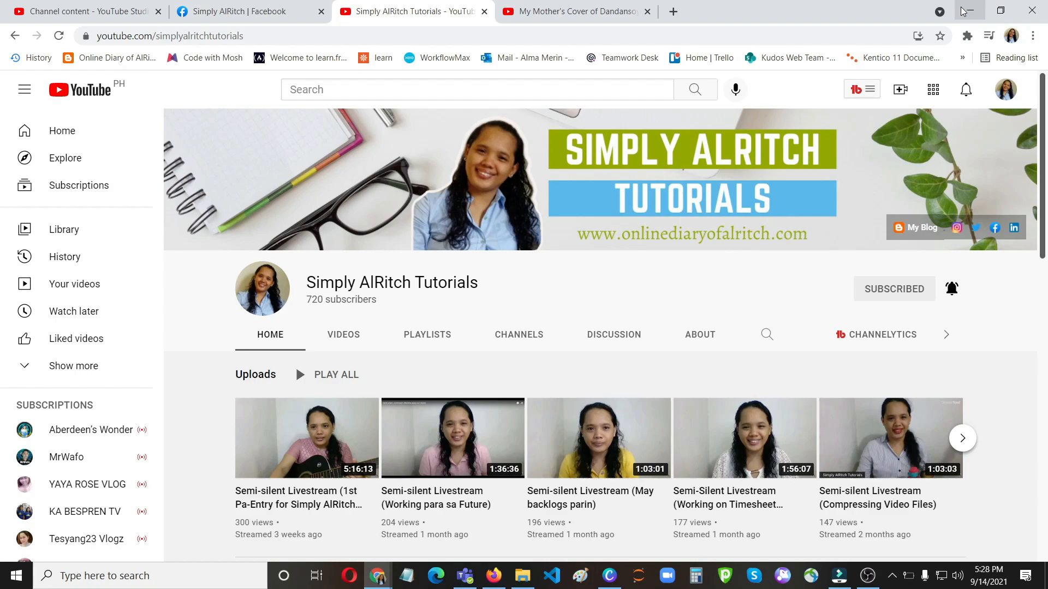
Watch the Dandansoy cover video, then open Studio's Channel content uploads list
left_click(87, 11)
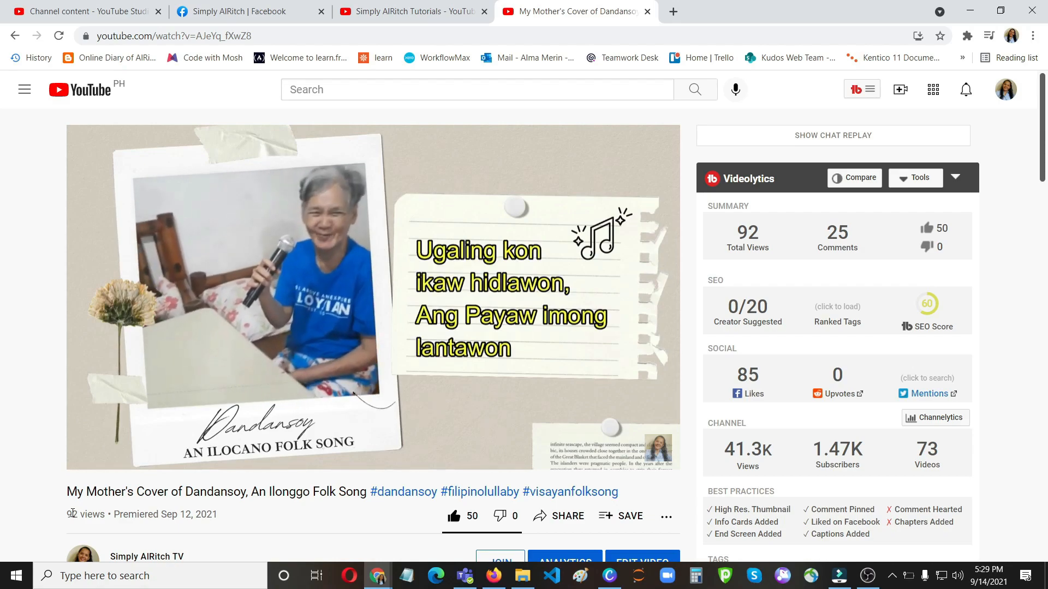
left_click(372, 298)
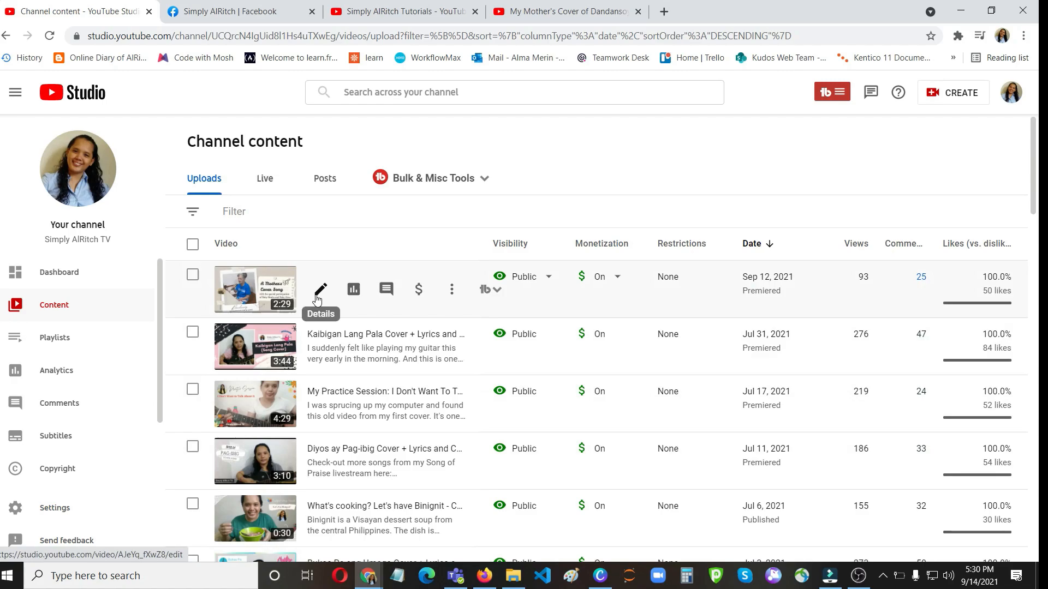
Open the Dandansoy video in the Studio editor and add a full-frame custom blur
left_click(320, 289)
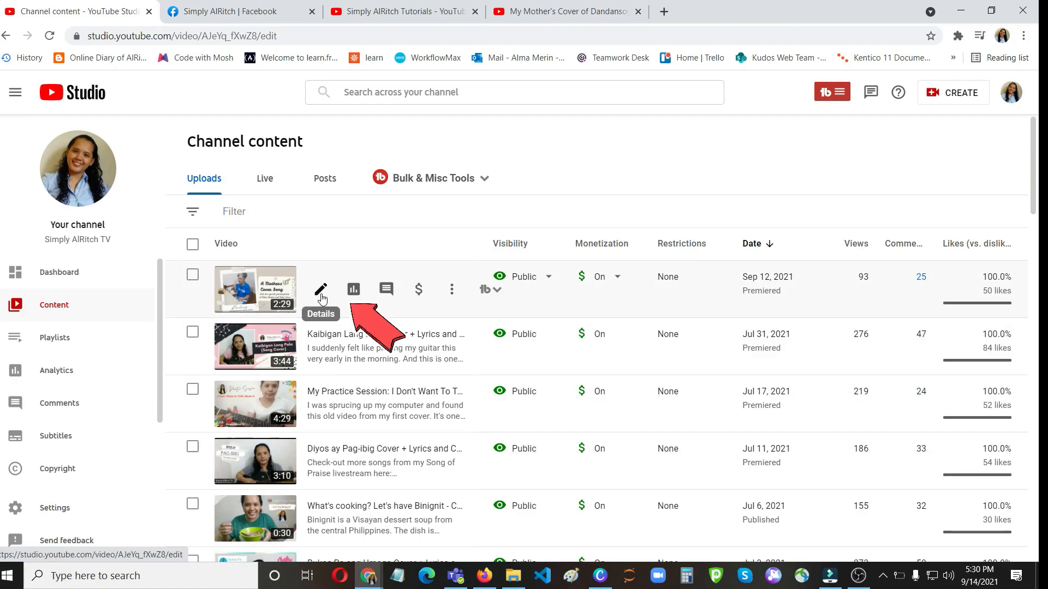
left_click(320, 289)
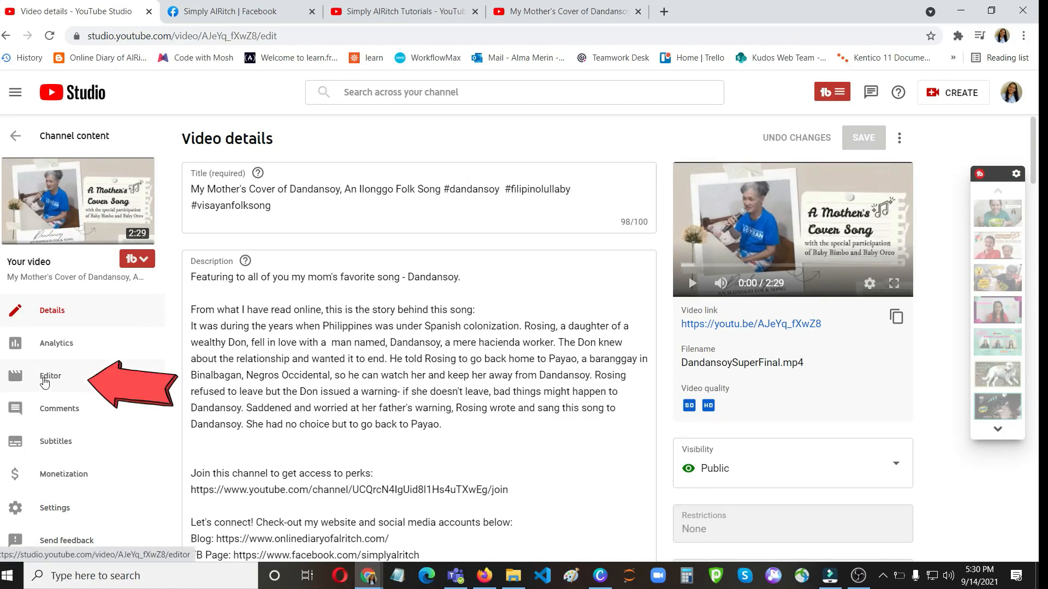
left_click(50, 375)
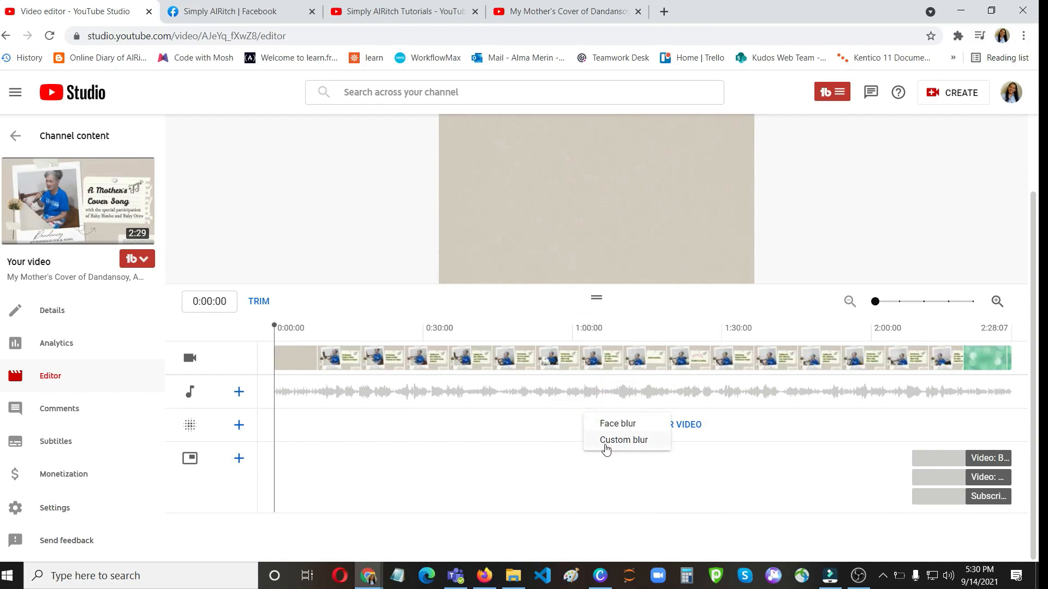
mouse_move(603, 444)
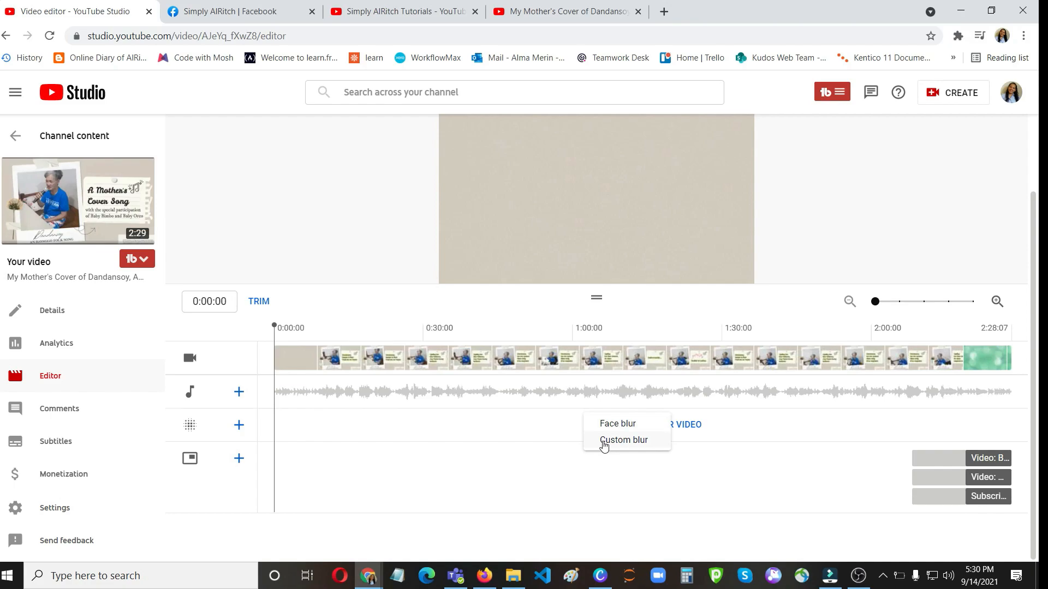
left_click(623, 439)
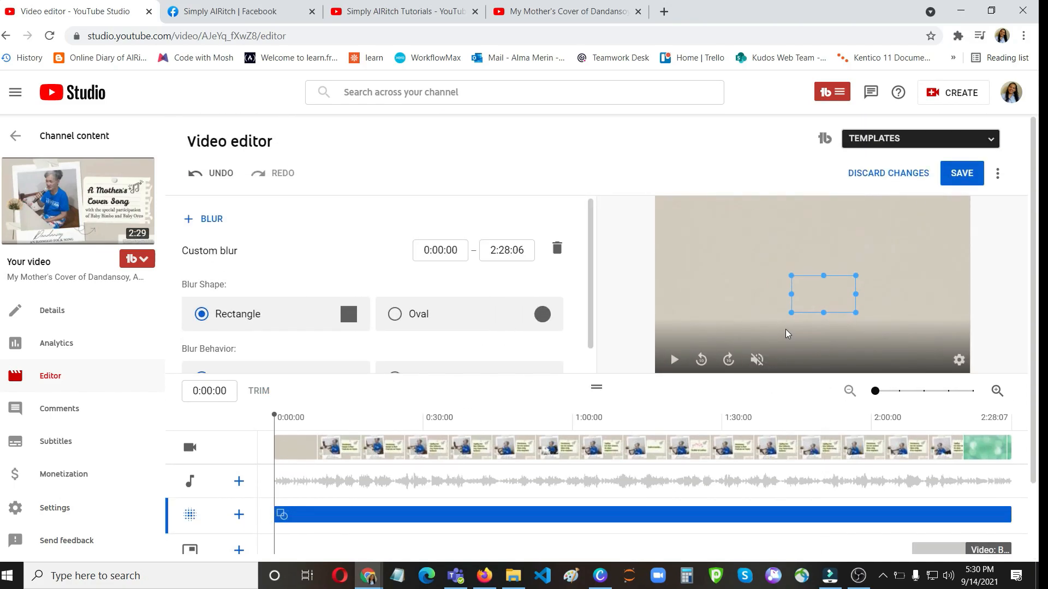
Pause the preview and reshape the blur into a thin strip low over the title text
left_click(673, 359)
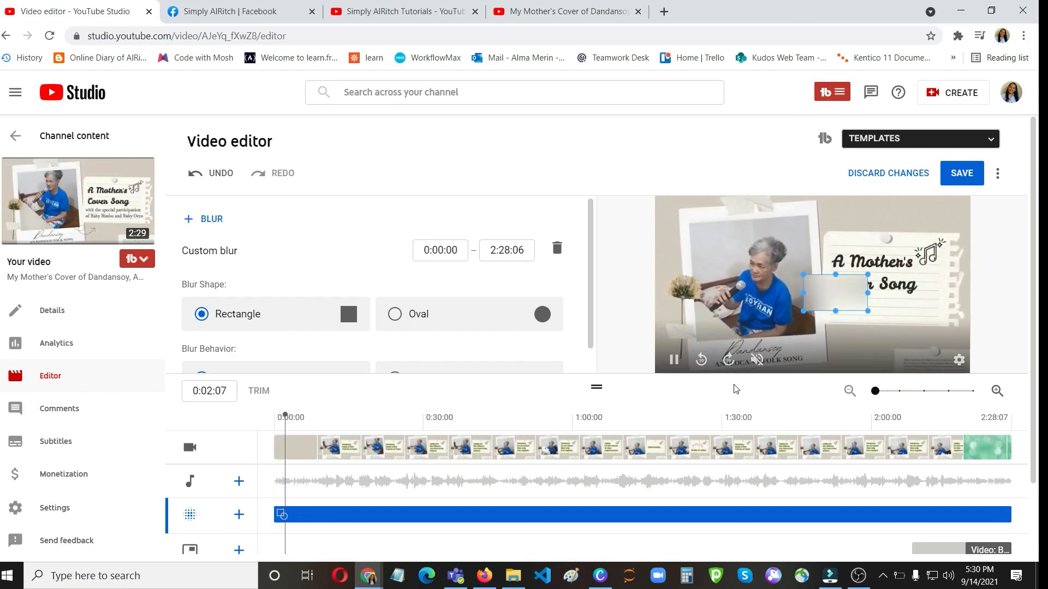
left_click(673, 359)
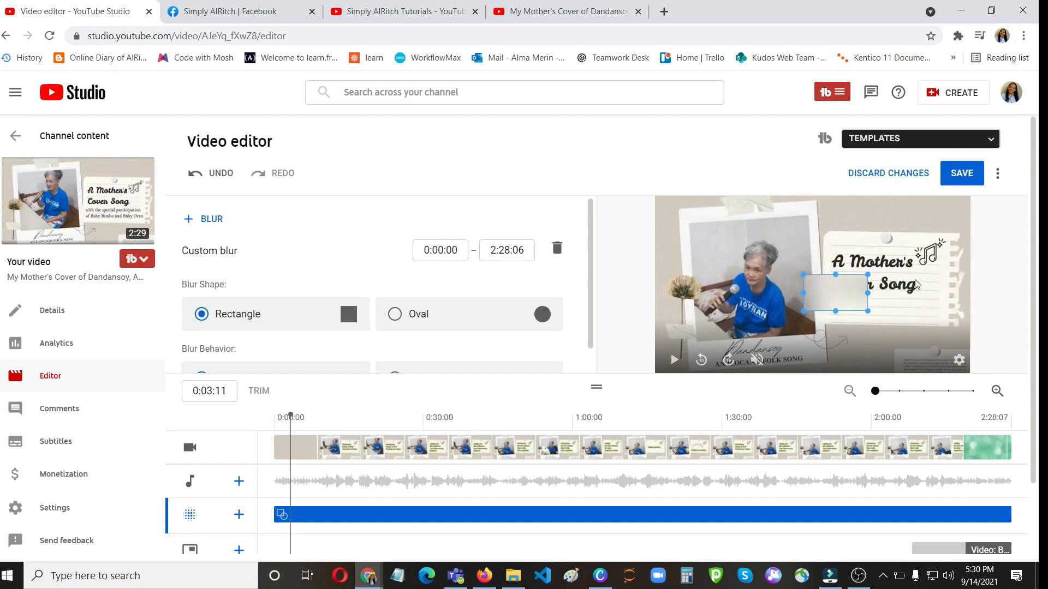
left_click_drag(839, 292, 845, 295)
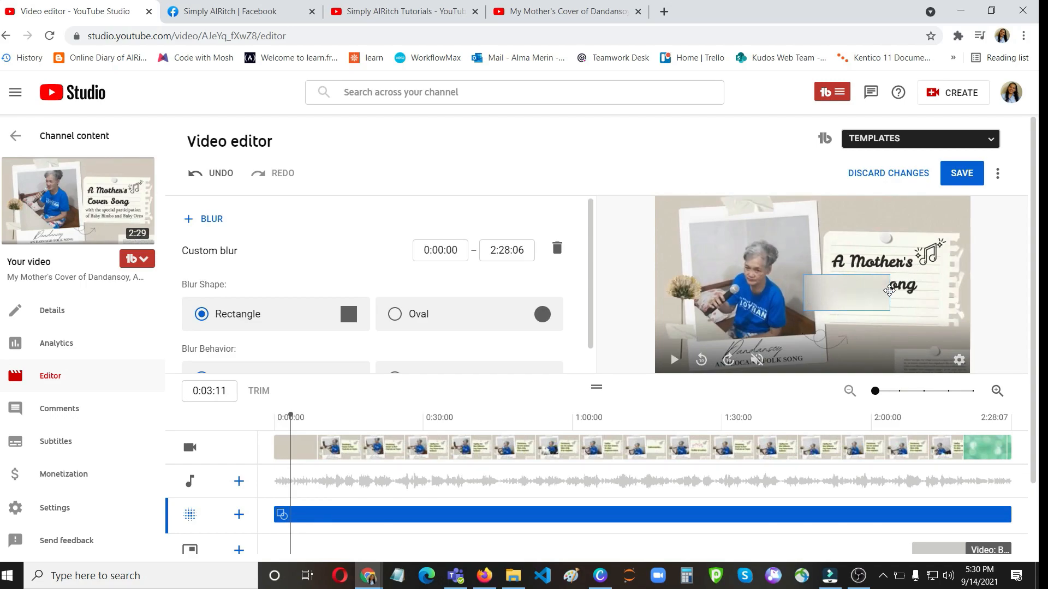
left_click_drag(889, 290, 851, 291)
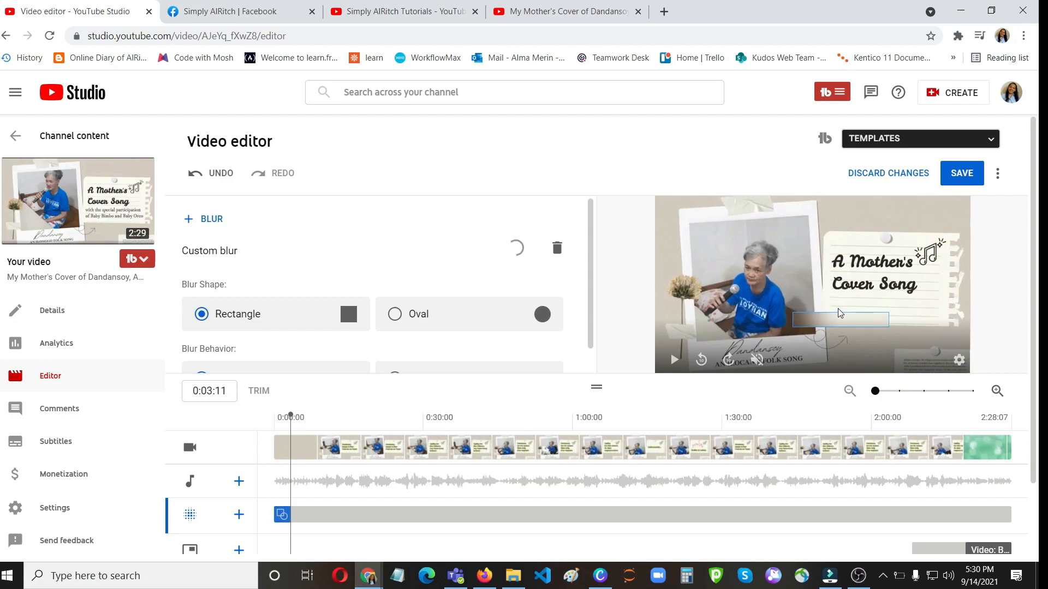
left_click_drag(840, 319, 797, 345)
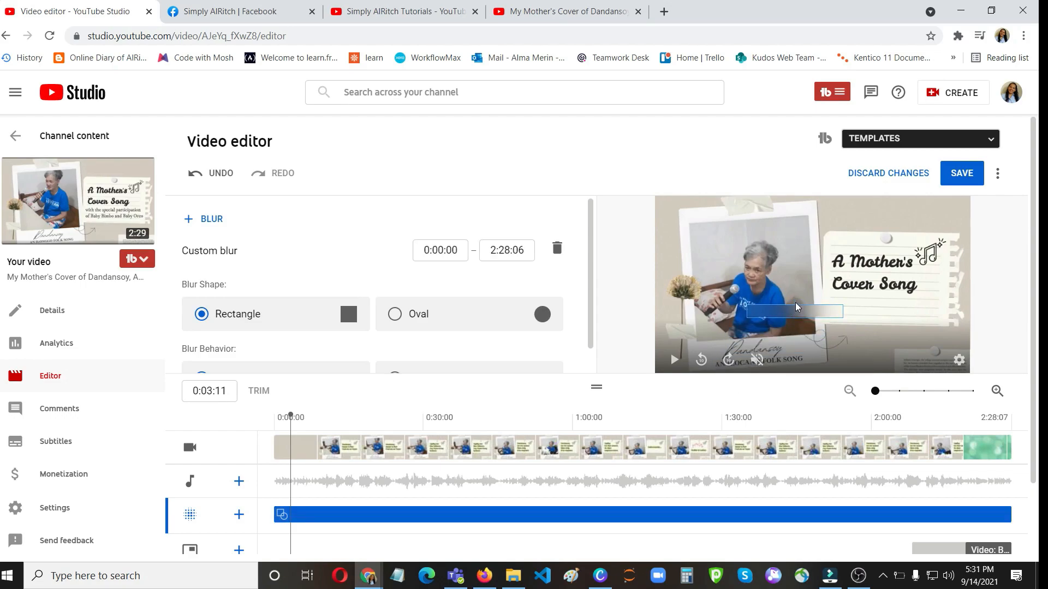
left_click(795, 310)
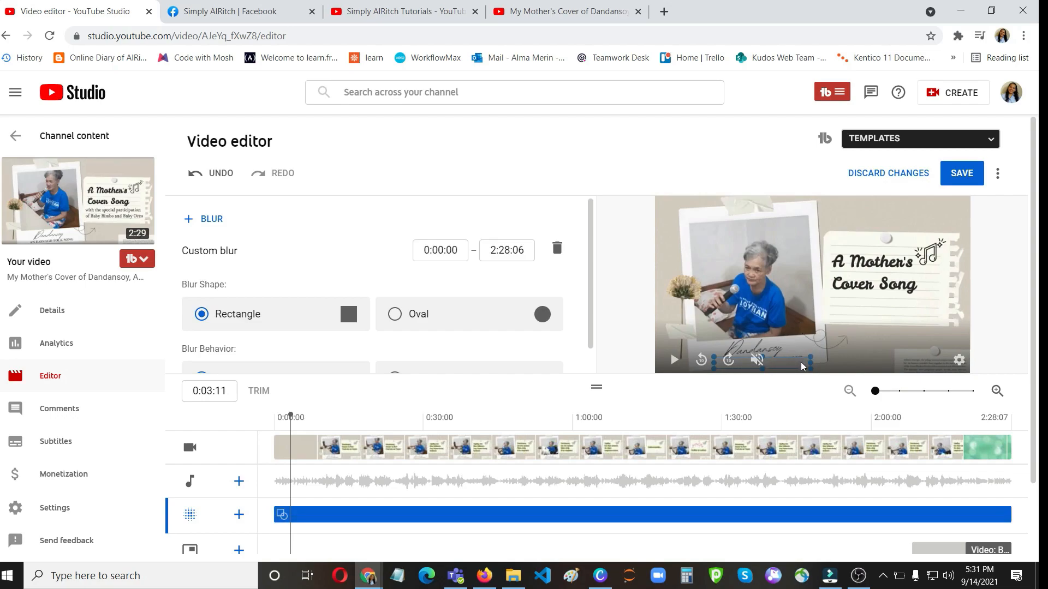
mouse_move(958, 361)
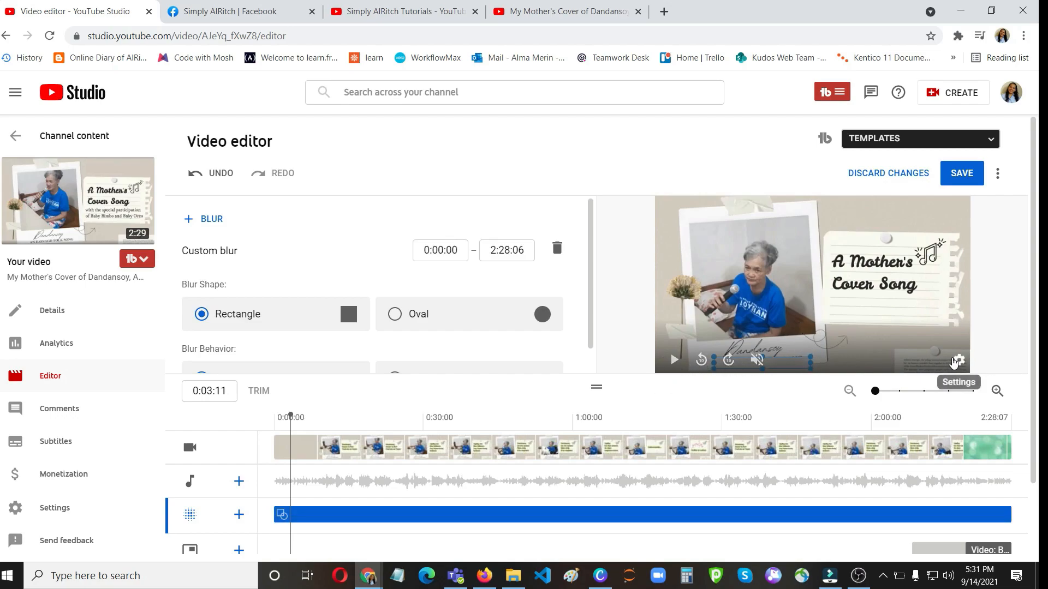
left_click(956, 360)
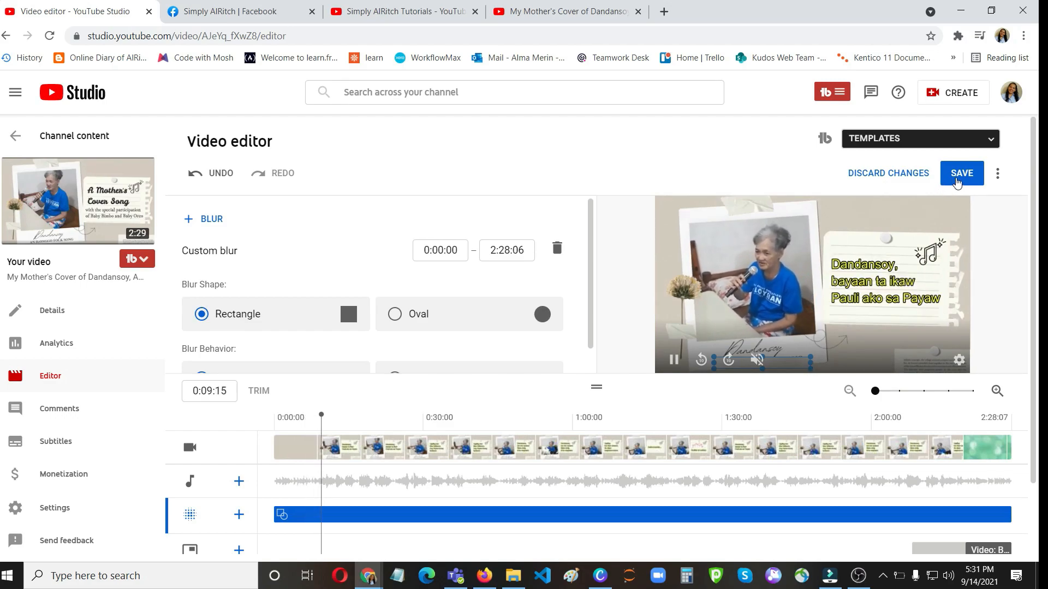
Save the blur edit to the Dandansoy video and confirm the Save changes dialog
left_click(960, 173)
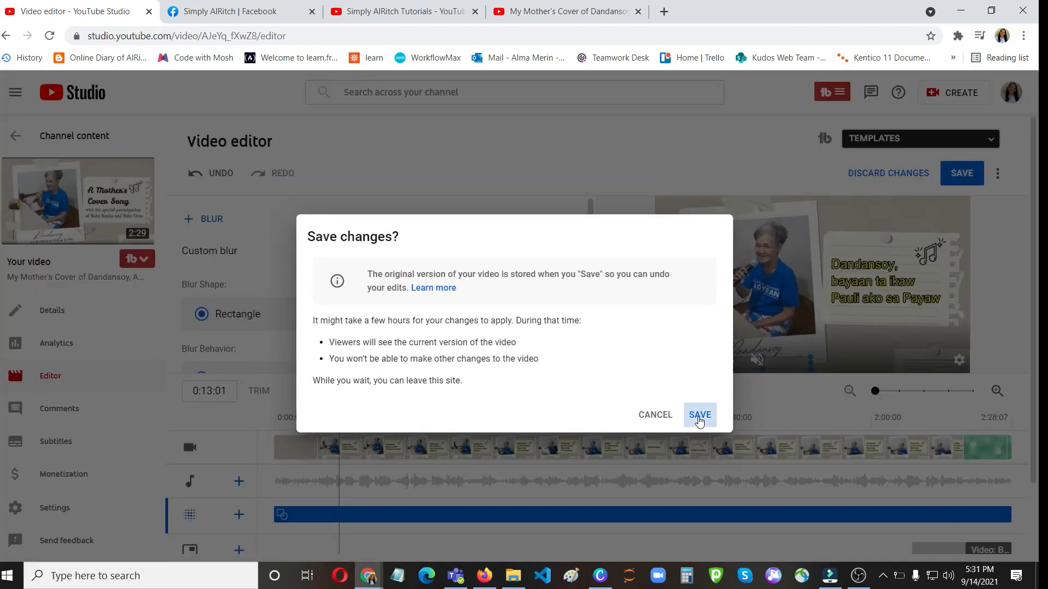
left_click(699, 415)
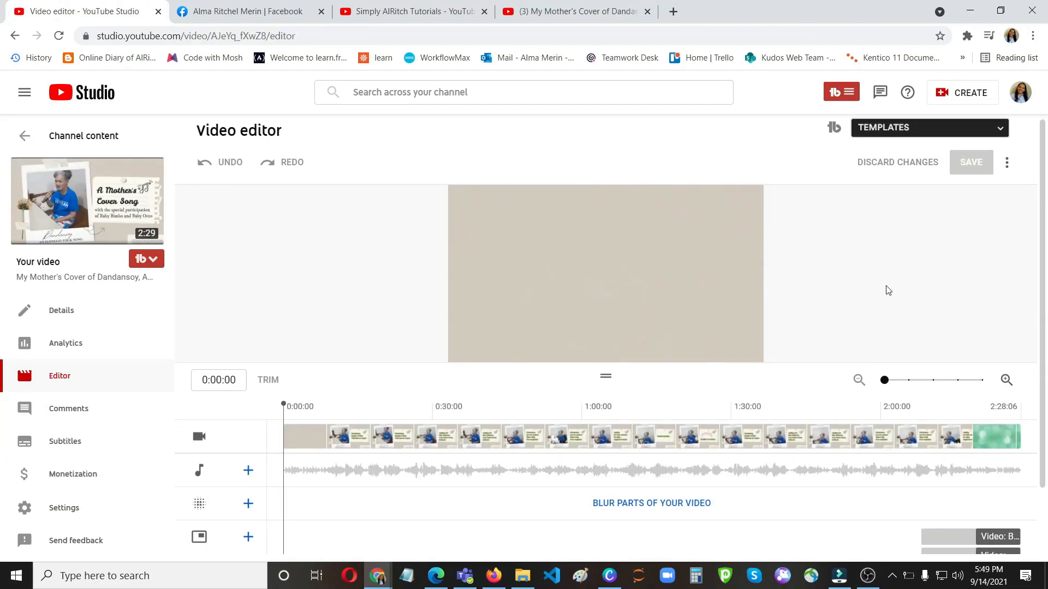
View the Dandansoy cover's public watch page in the signed-out browser window
scroll("down", 3)
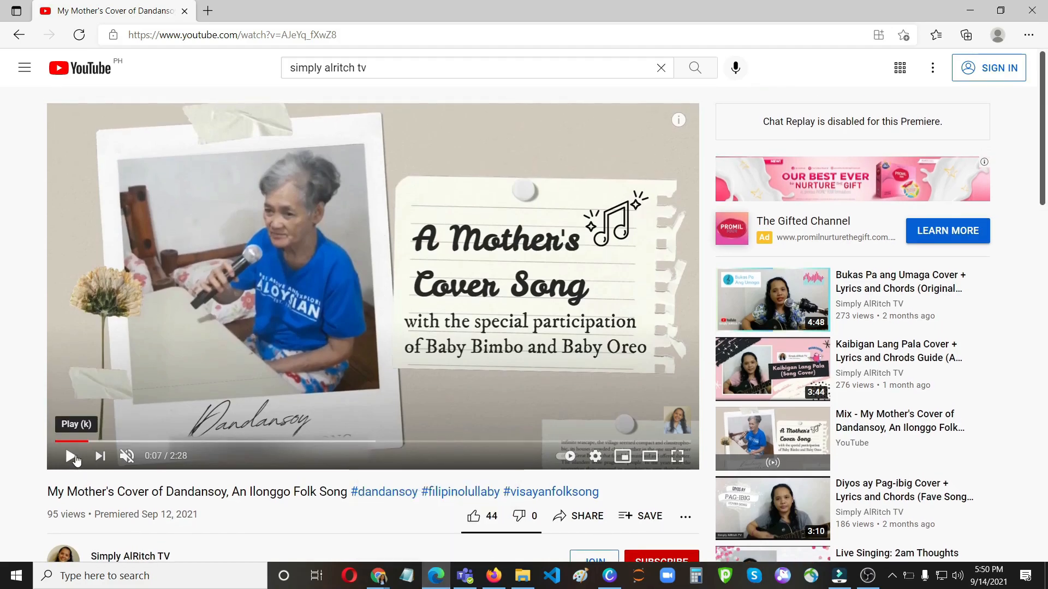
Play the public Dandansoy video to check the saved blur edit
left_click(71, 456)
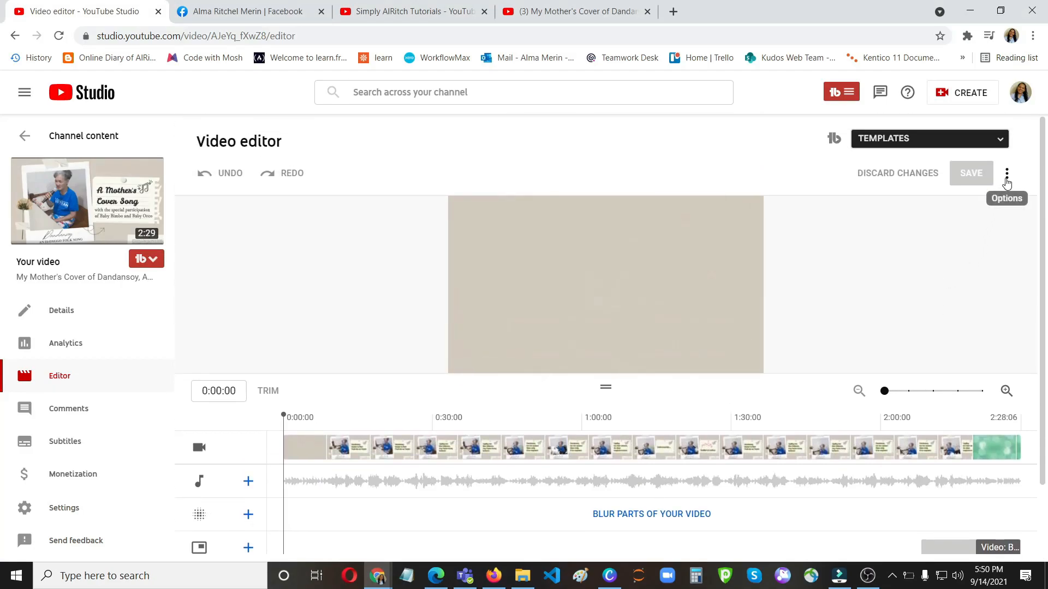
Revert the Dandansoy video to its original version, confirming the removal of all edits
left_click(1006, 172)
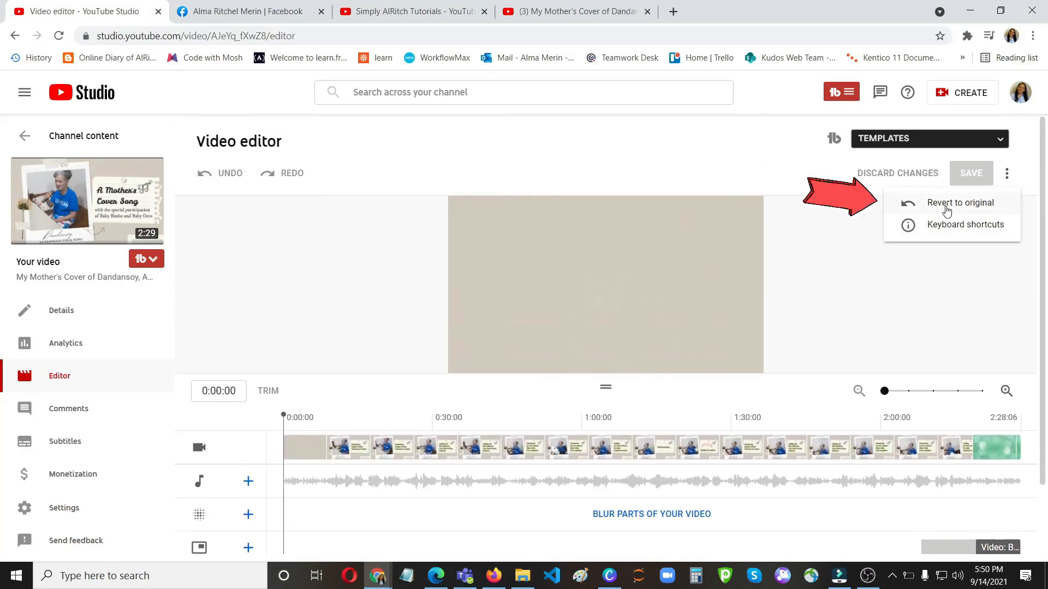
left_click(959, 202)
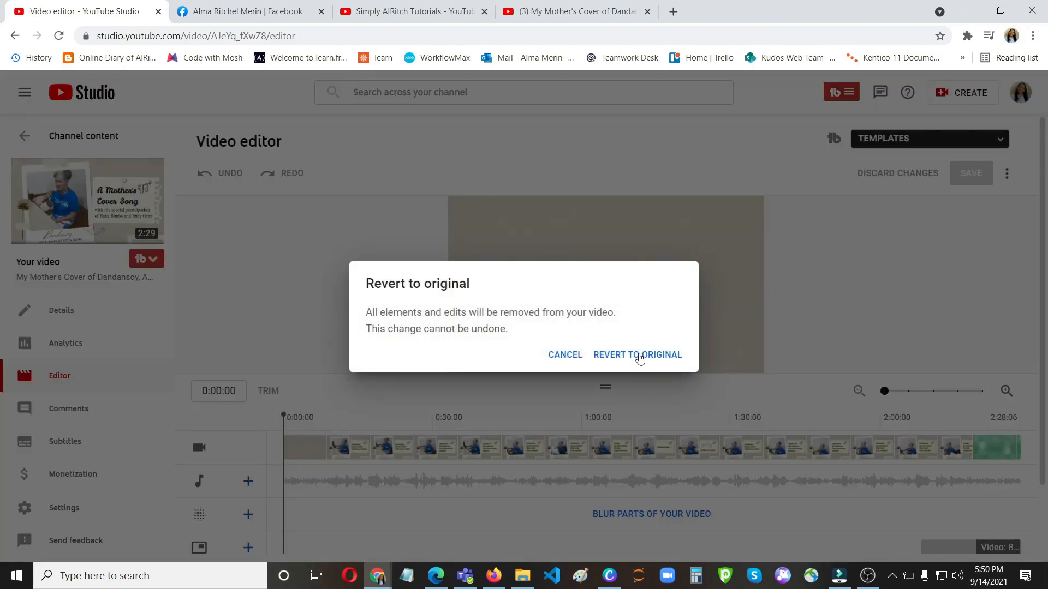
left_click(637, 355)
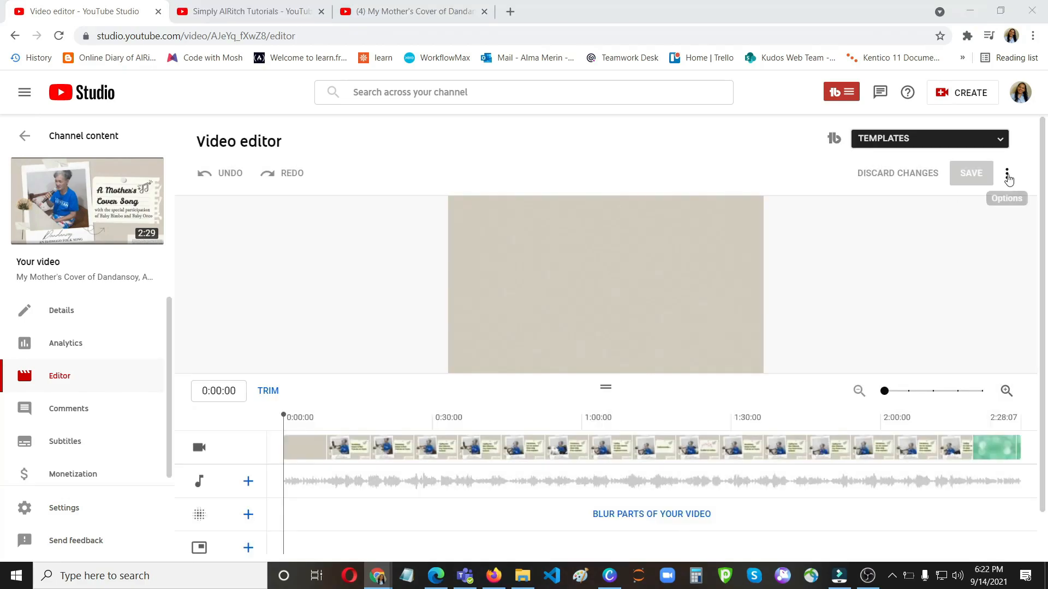
left_click(1007, 173)
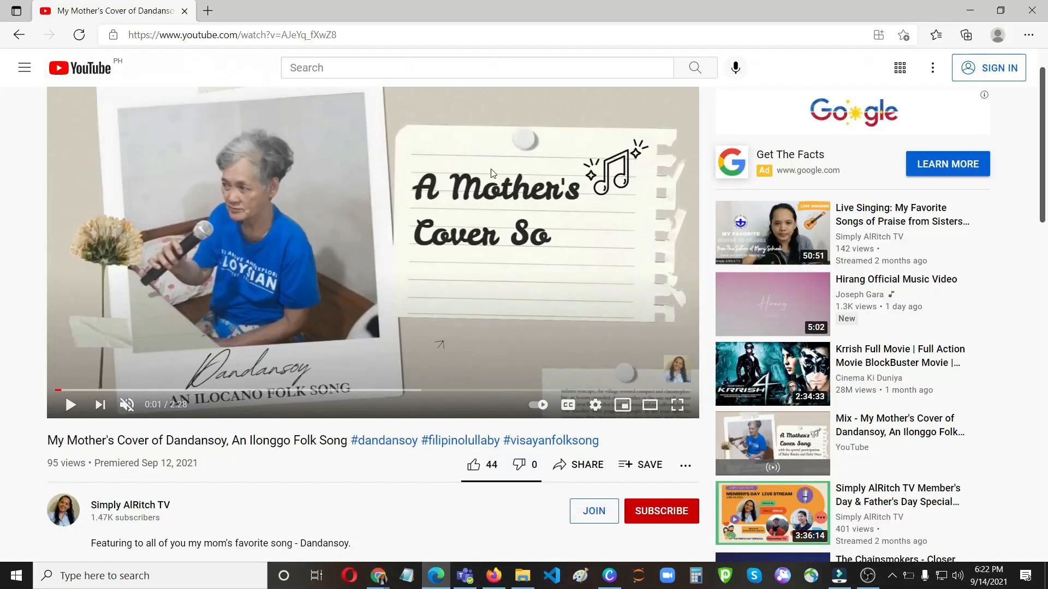
Pause the public video, return to the Studio editor, and add a new custom blur
left_click(71, 405)
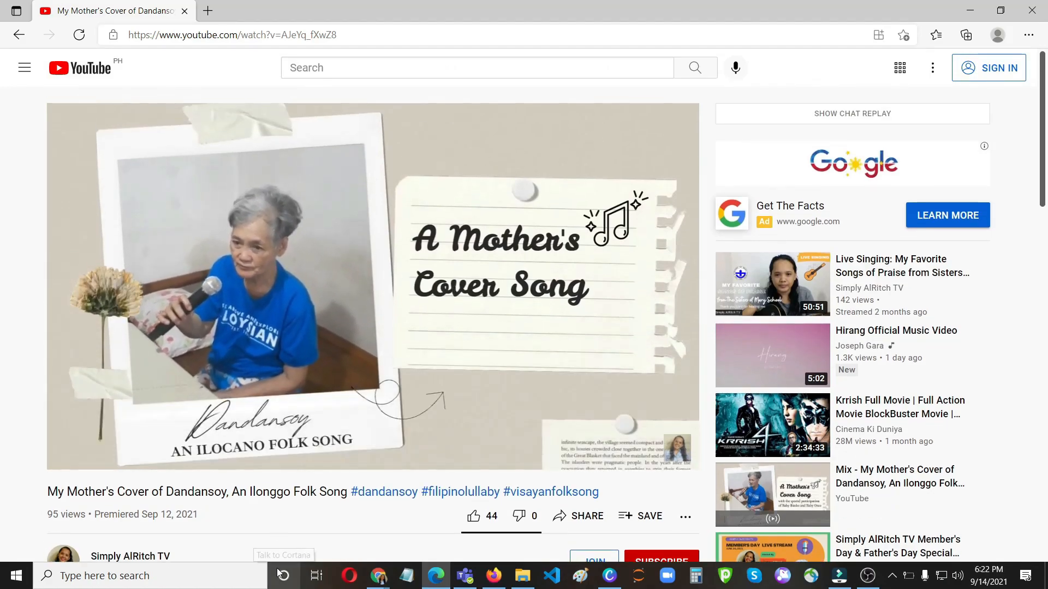
left_click(375, 287)
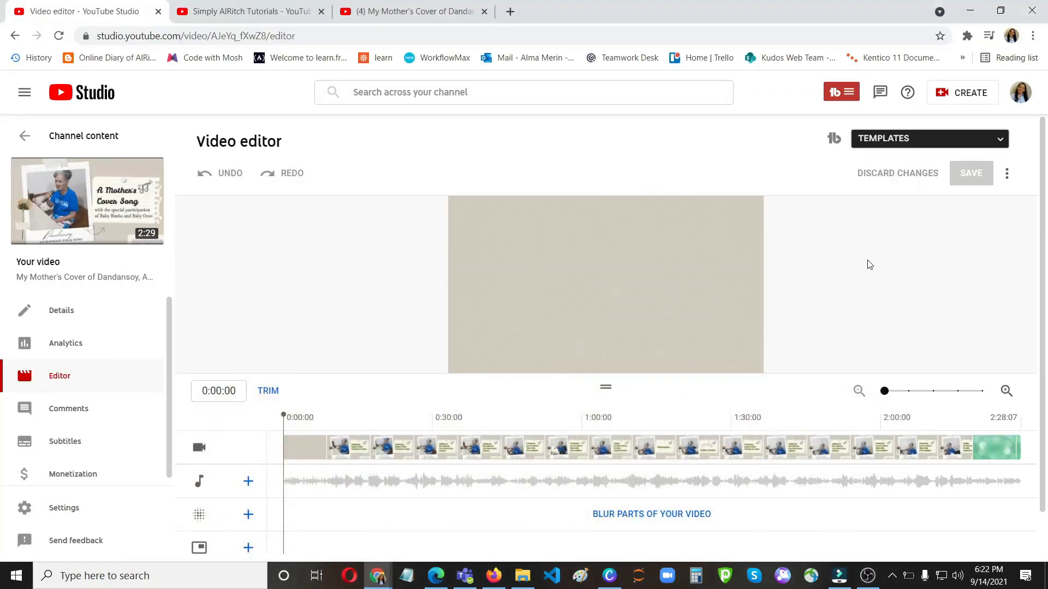
left_click(651, 514)
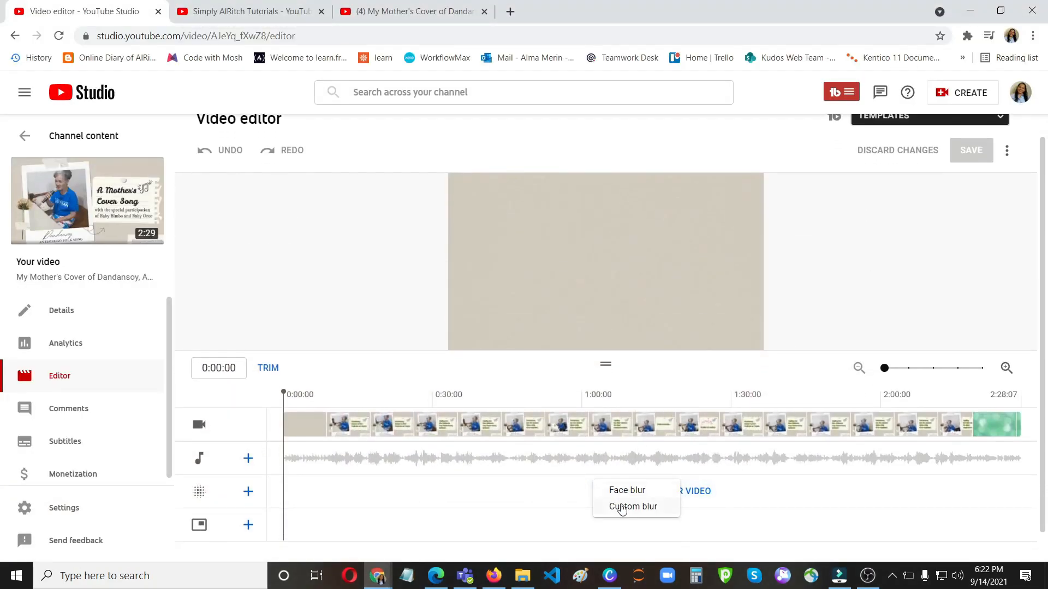
left_click(633, 506)
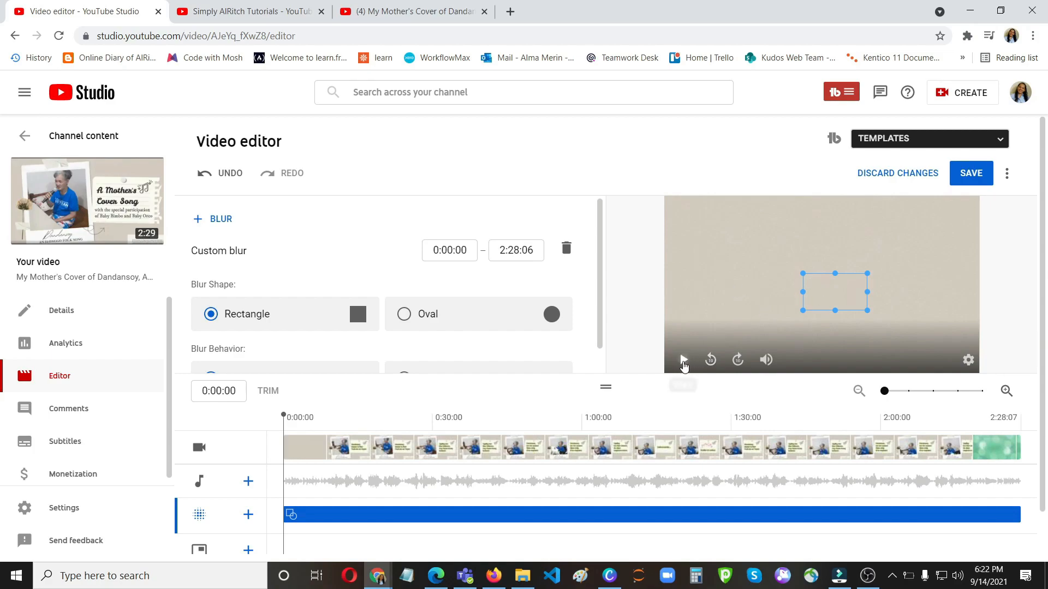
Preview the video and move the blur strip onto the folk-song caption under 'Dandansoy'
left_click(682, 360)
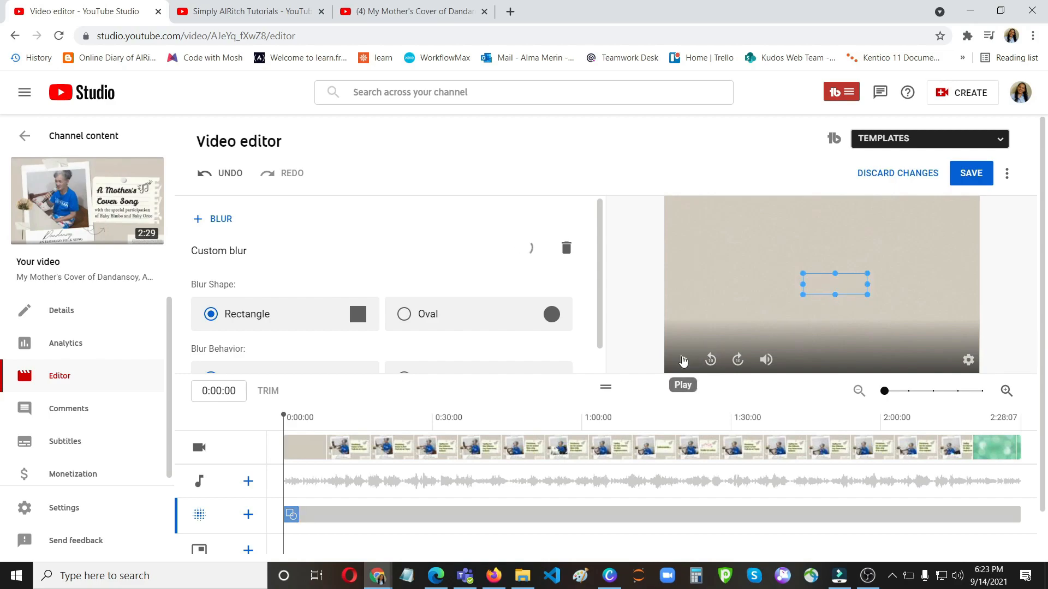
left_click(682, 360)
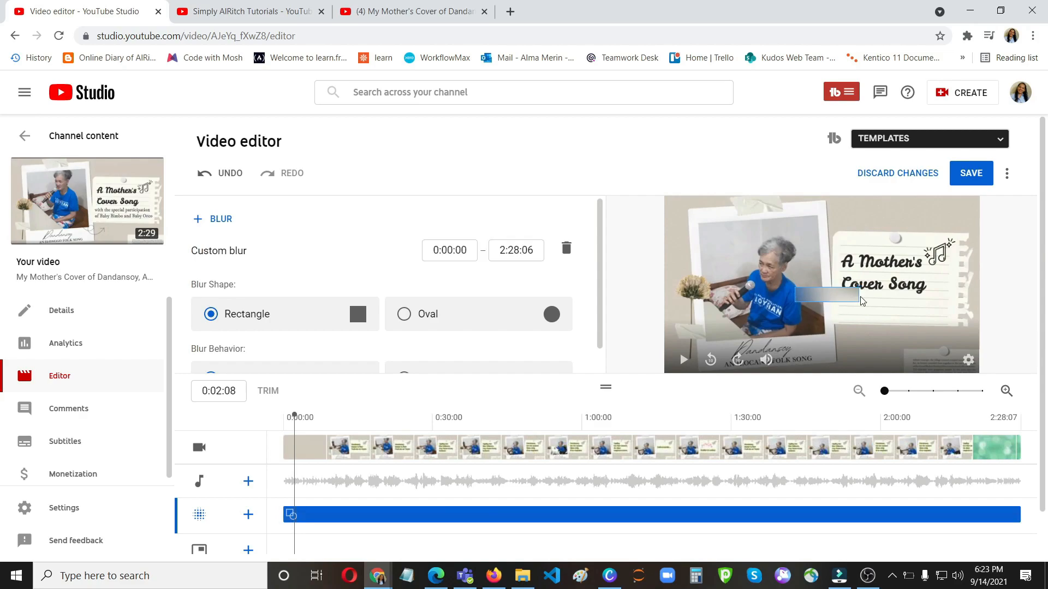
left_click(834, 301)
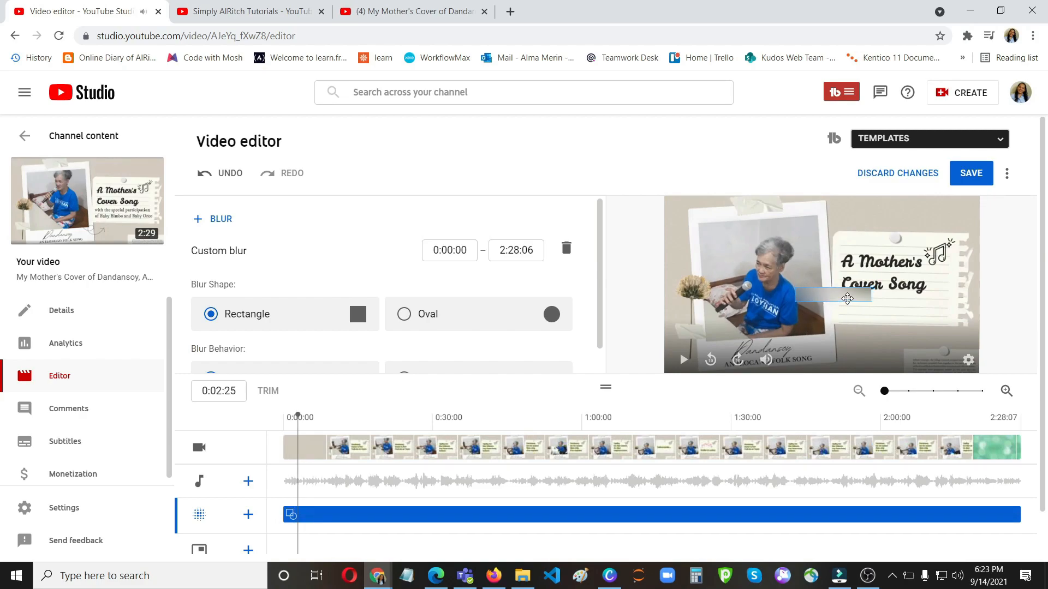
mouse_move(766, 359)
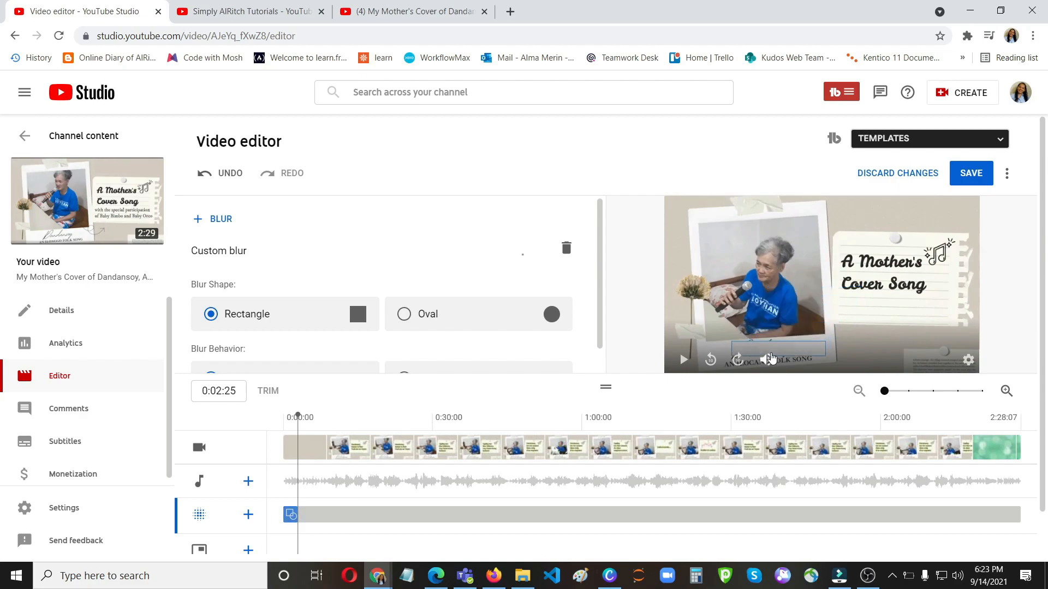
left_click(291, 515)
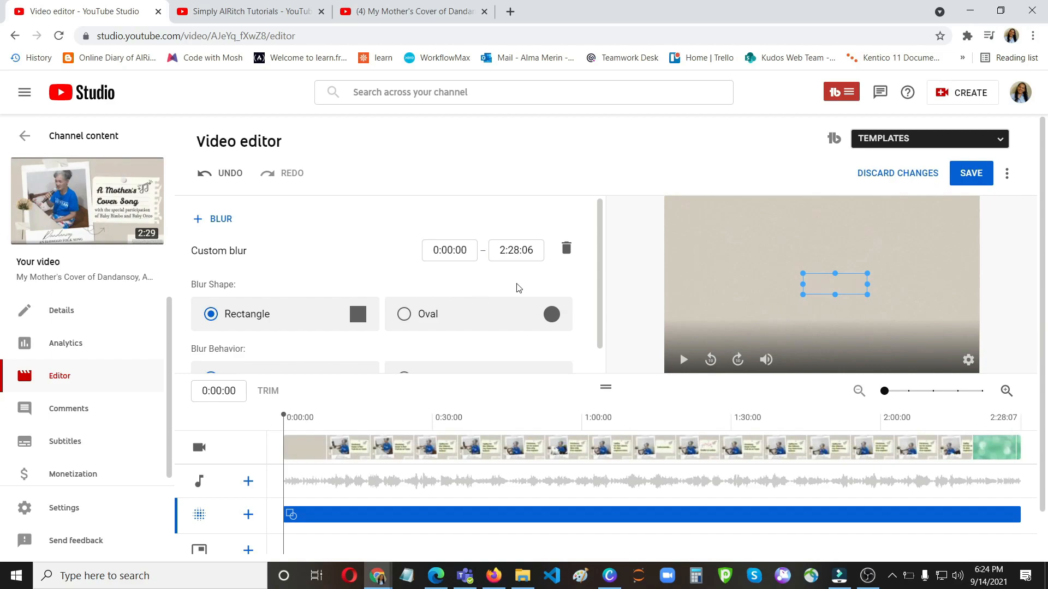
Set the custom blur to start at 0:00:17, preview it, and request saving the edit
left_click(683, 359)
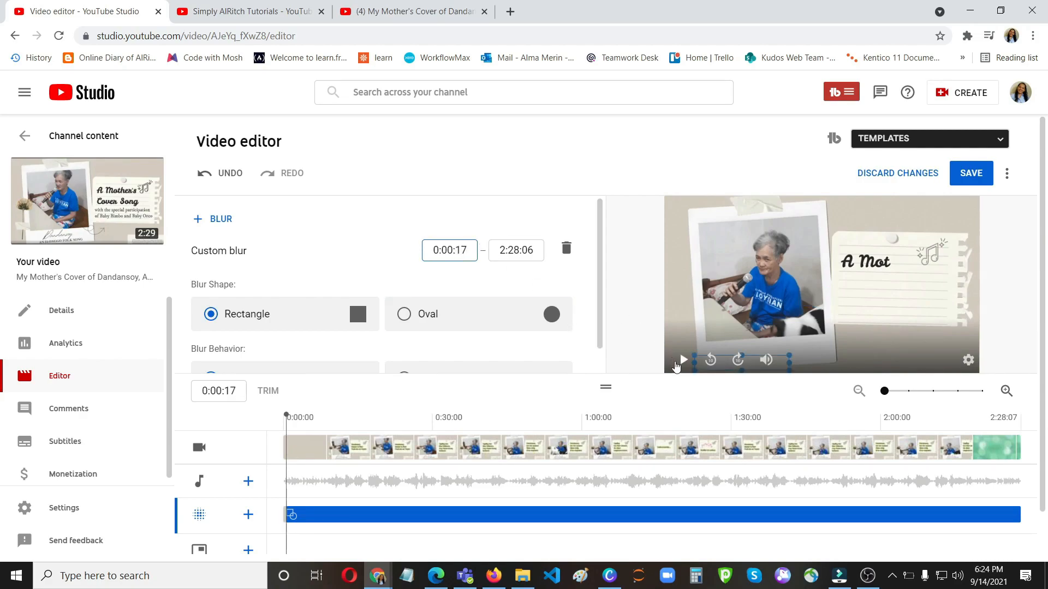
left_click(682, 360)
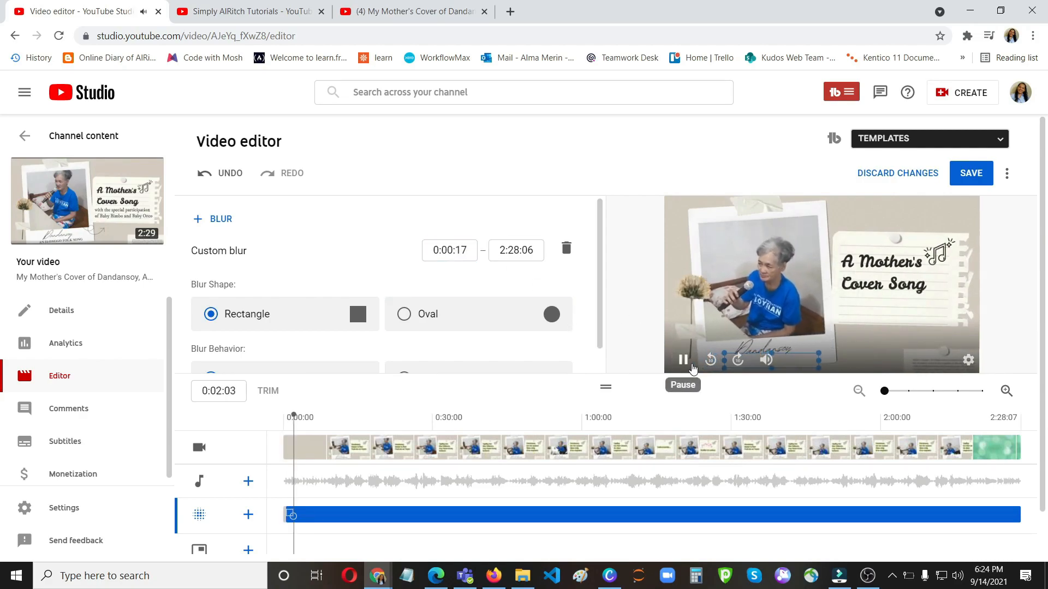
left_click(682, 359)
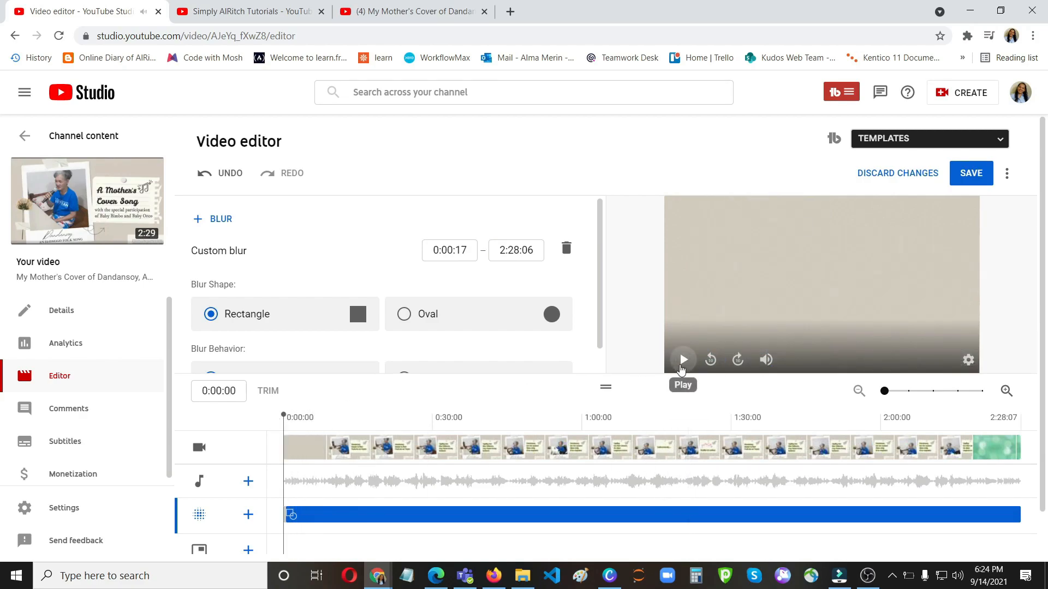
left_click(682, 359)
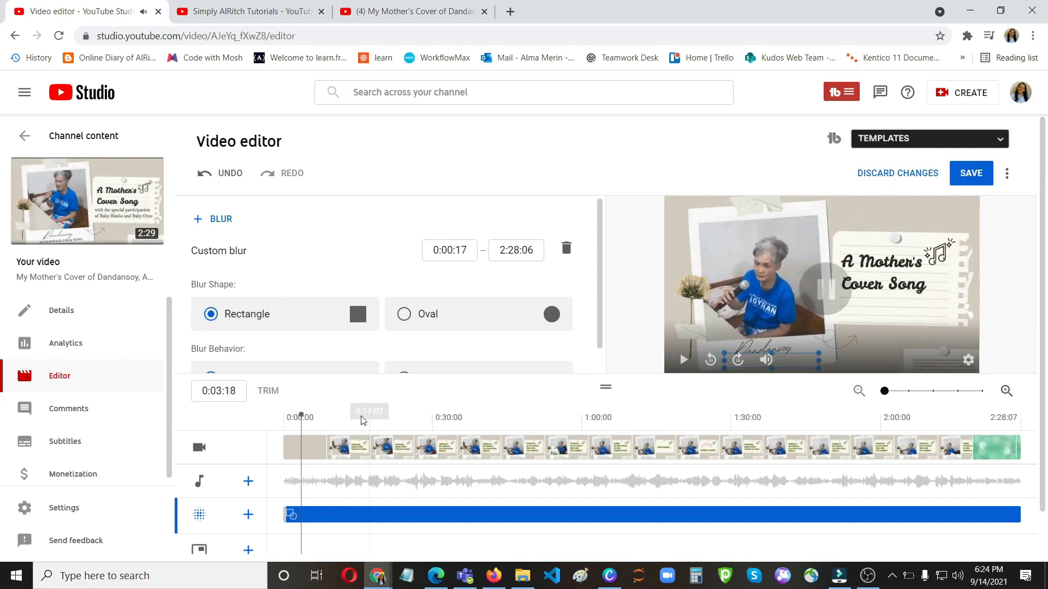
left_click(970, 173)
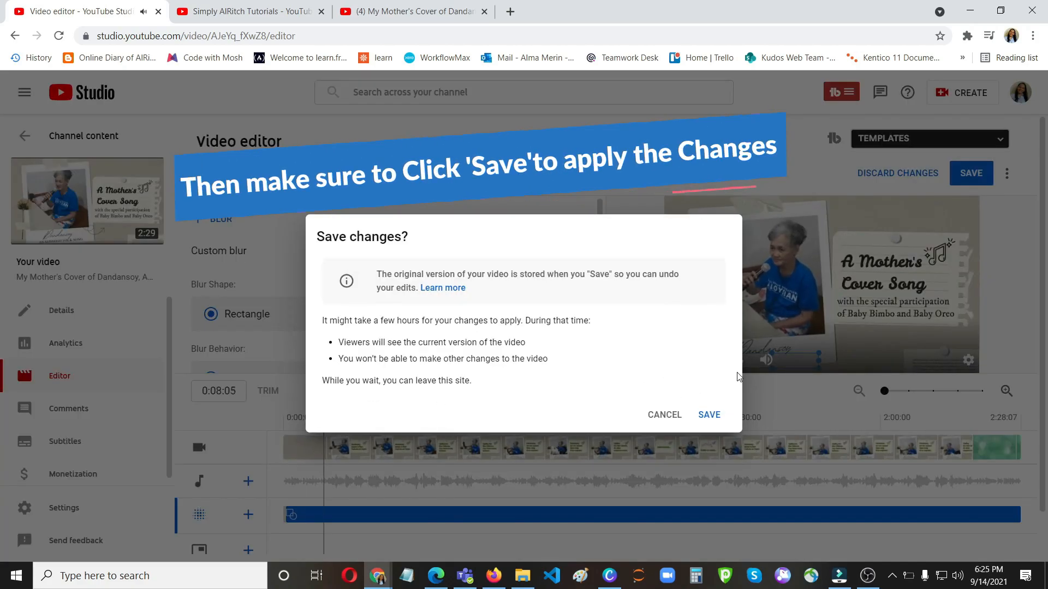
Confirm SAVE in the 'Save changes?' dialog to keep the blur edits
left_click(708, 414)
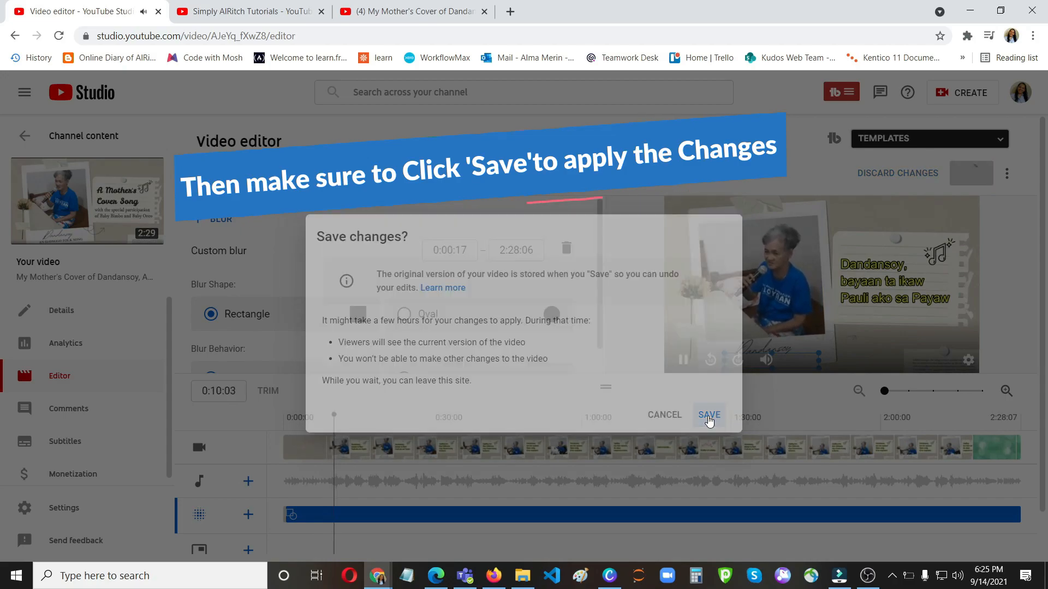
left_click(708, 414)
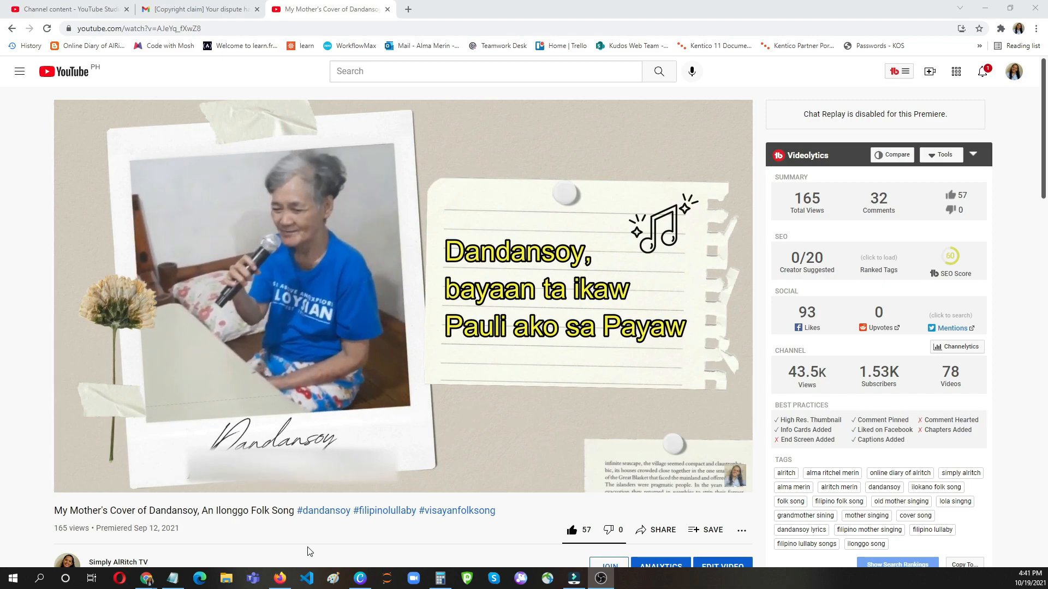
Play the published Dandansoy cover to check the blur, then return to Channel content
left_click(401, 294)
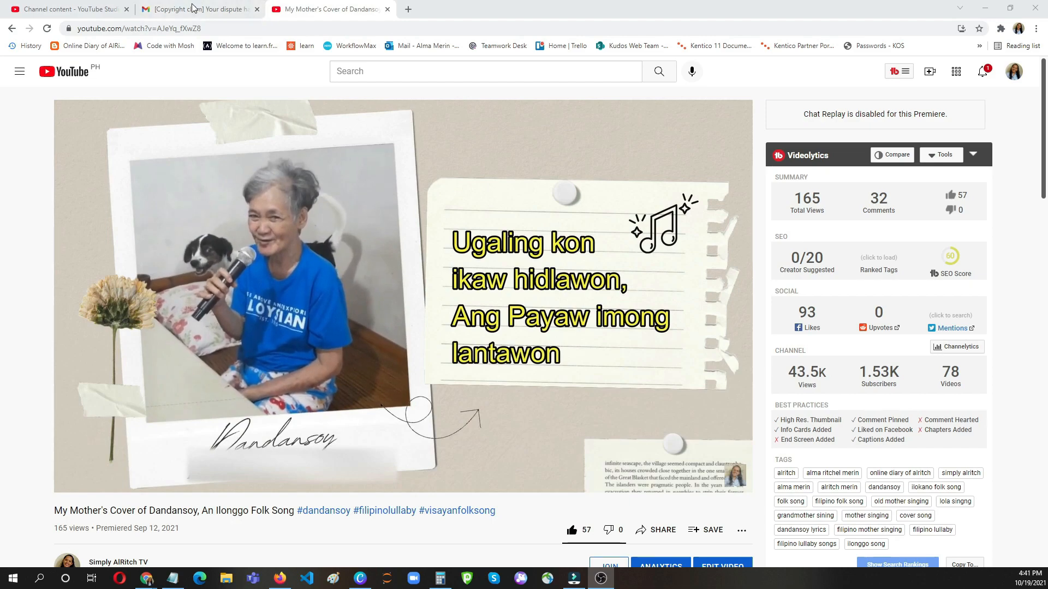
left_click(67, 9)
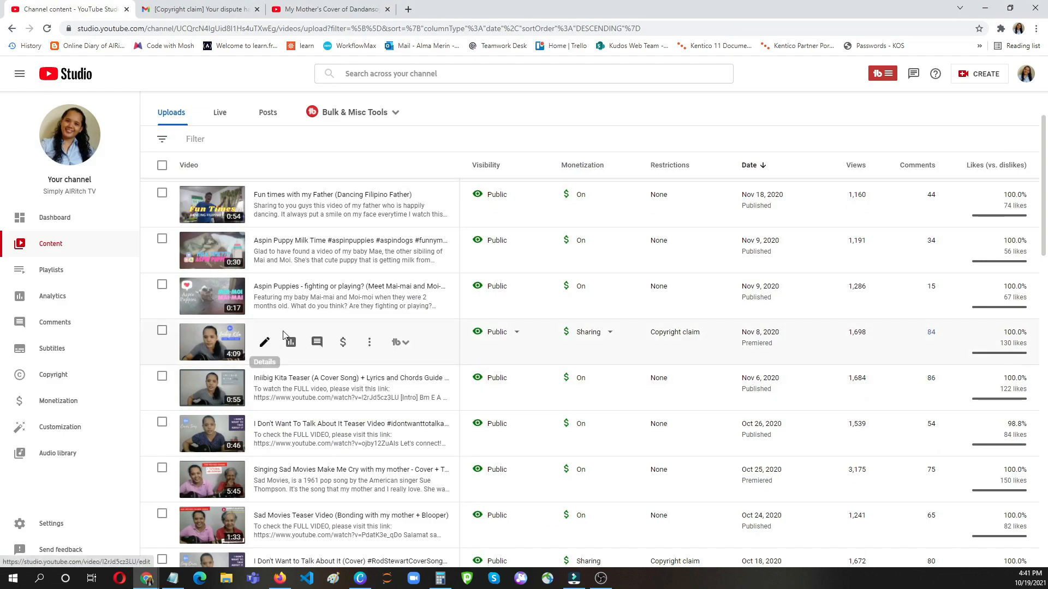
mouse_move(674, 333)
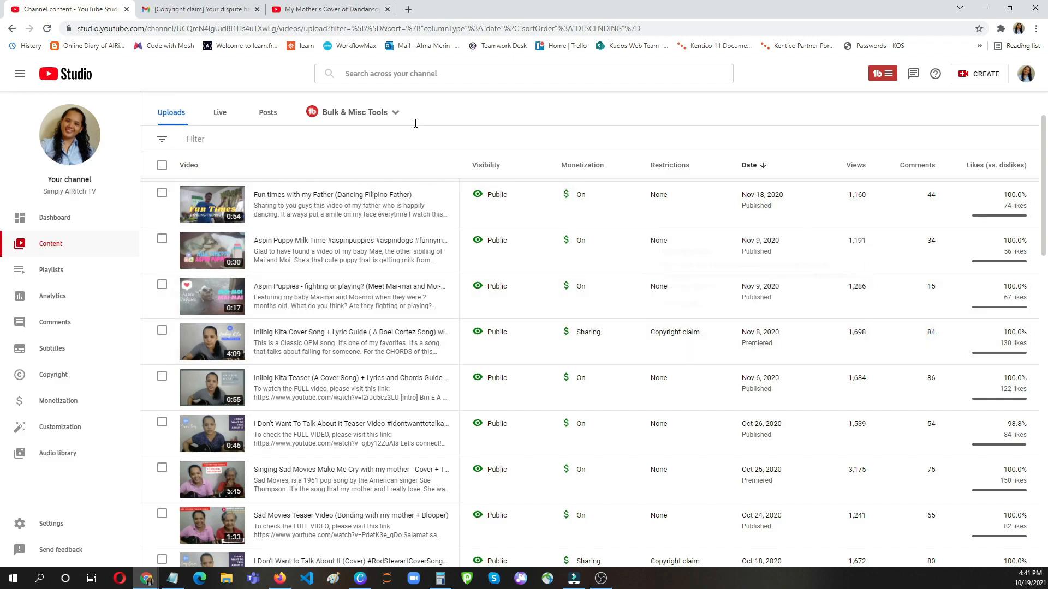
Switch to the Gmail '[Copyright claim]' tab for the Iniibig Kita dispute email
left_click(198, 9)
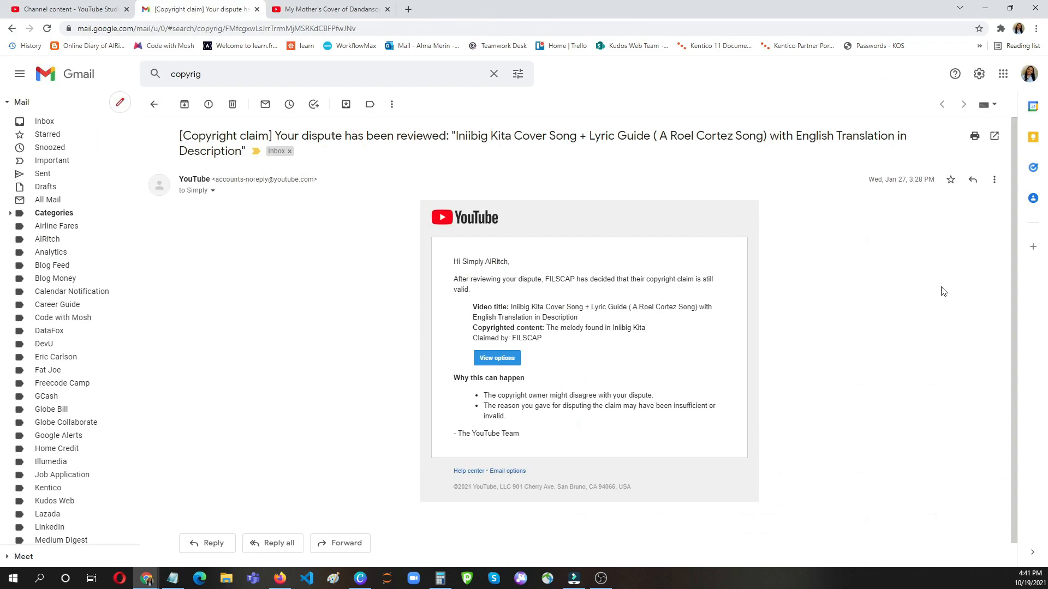
mouse_move(791, 325)
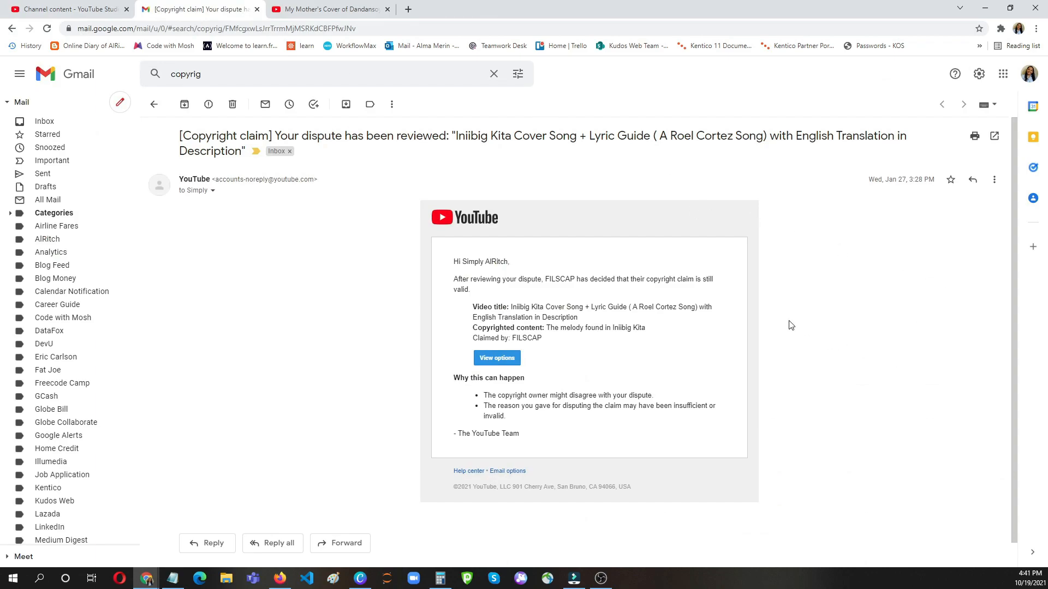
mouse_move(569, 392)
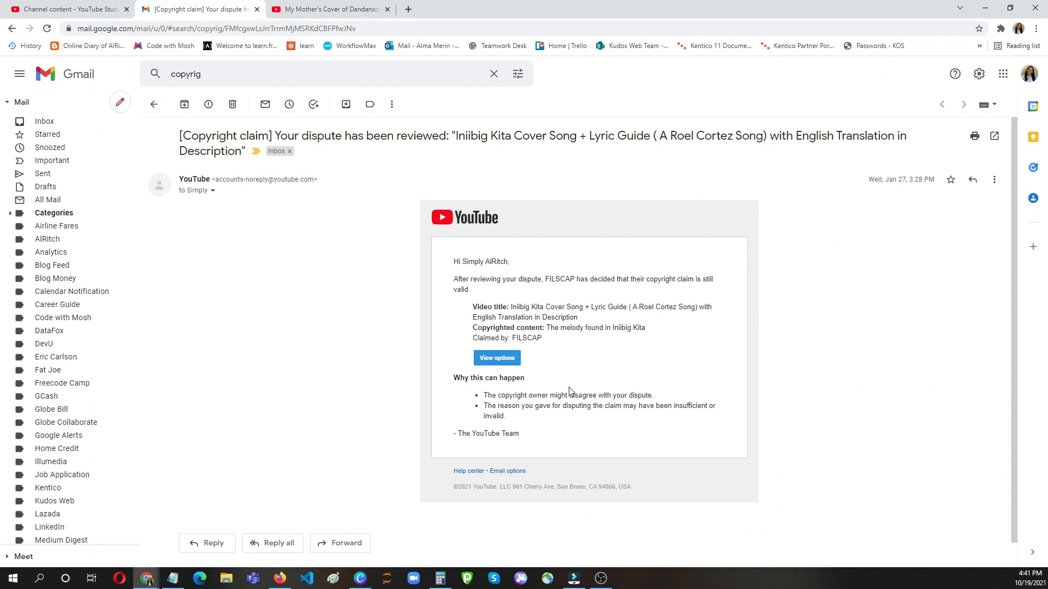
mouse_move(713, 291)
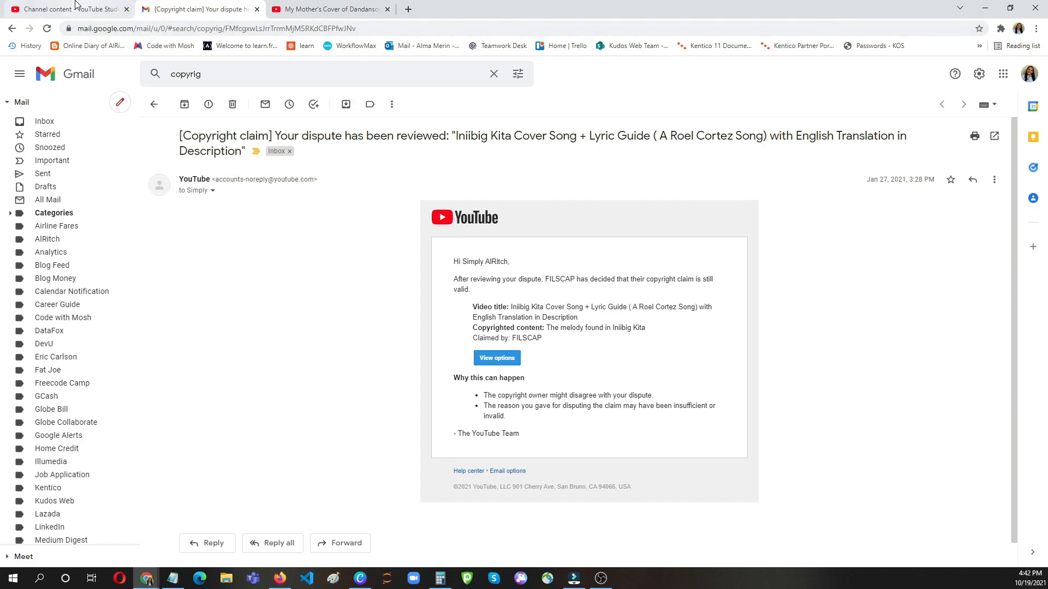
Go back to the Channel content tab after reading FILSCAP's still-valid claim notice
left_click(66, 9)
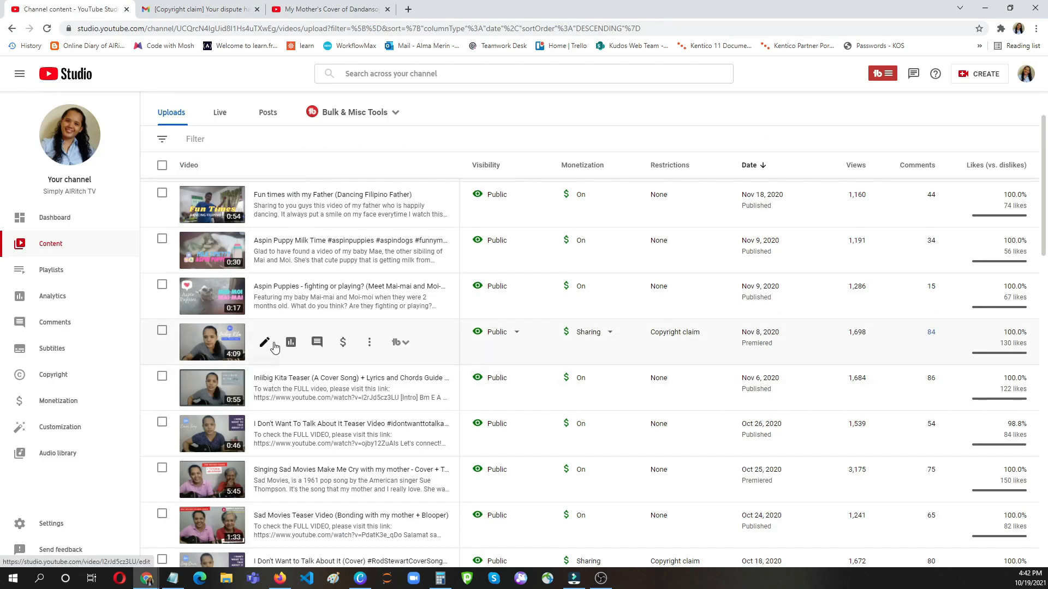
mouse_move(264, 342)
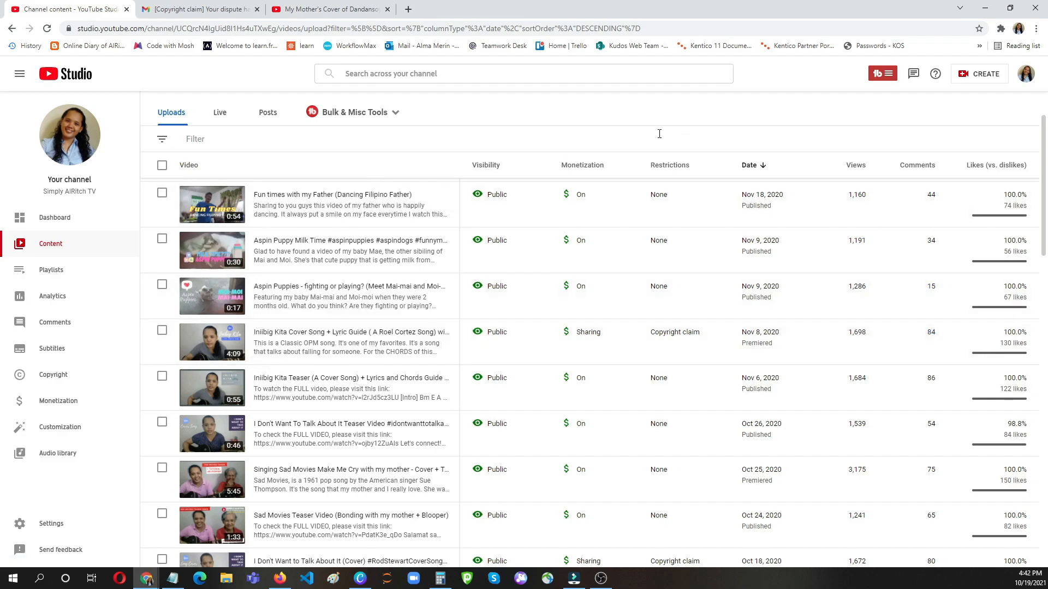
mouse_move(638, 113)
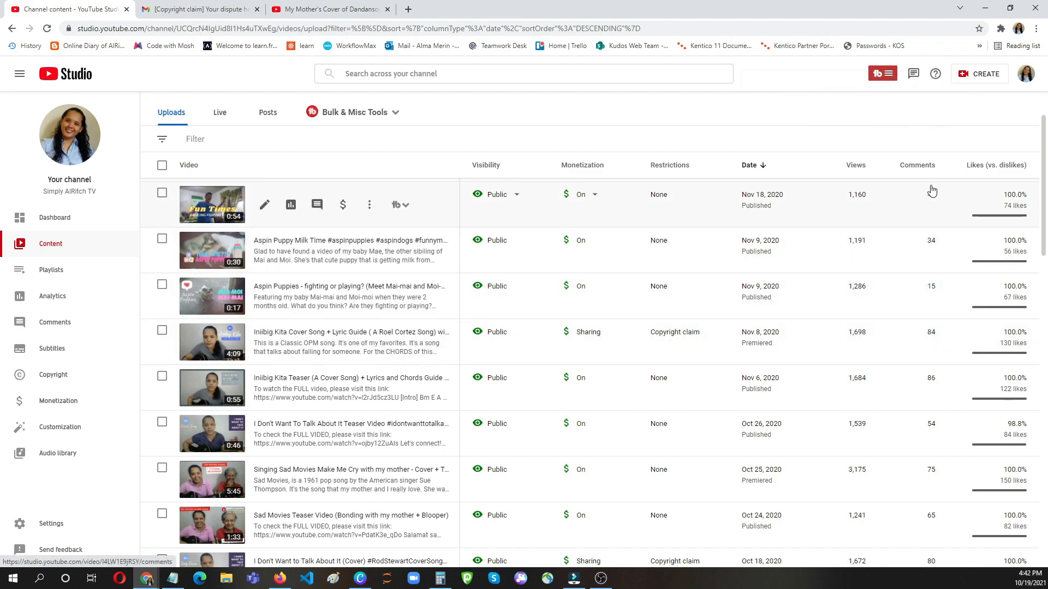
Glance at the Dandansoy watch tab, then open the Iniibig Kita row's Details
left_click(327, 9)
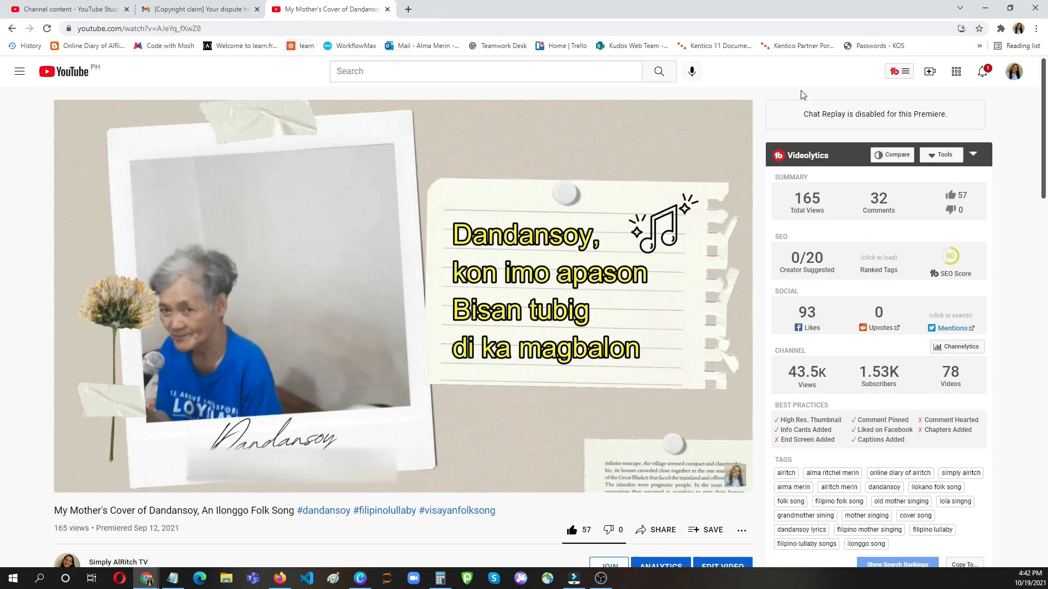
left_click(67, 8)
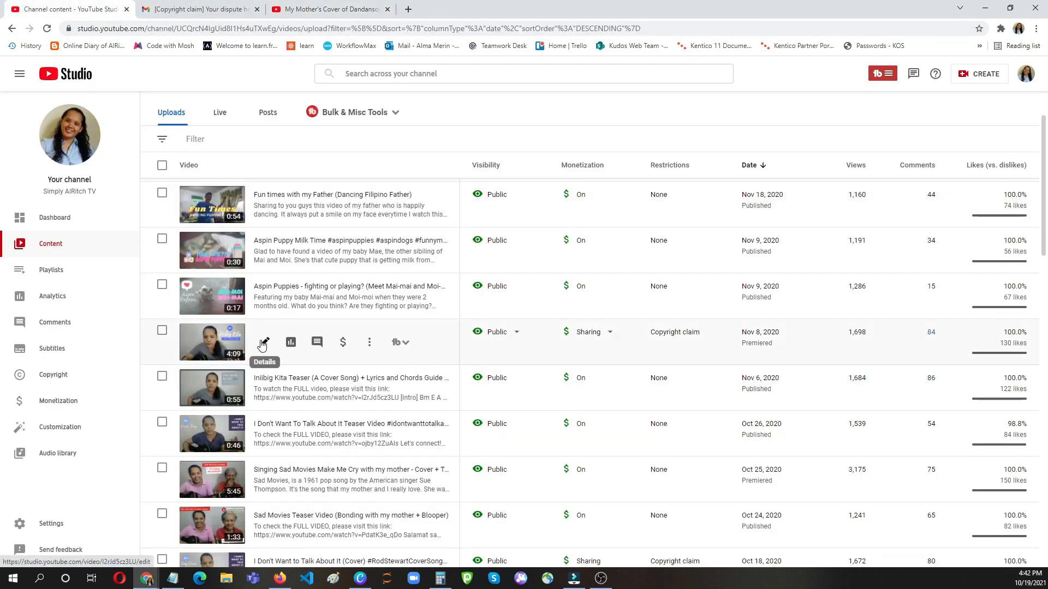
left_click(263, 342)
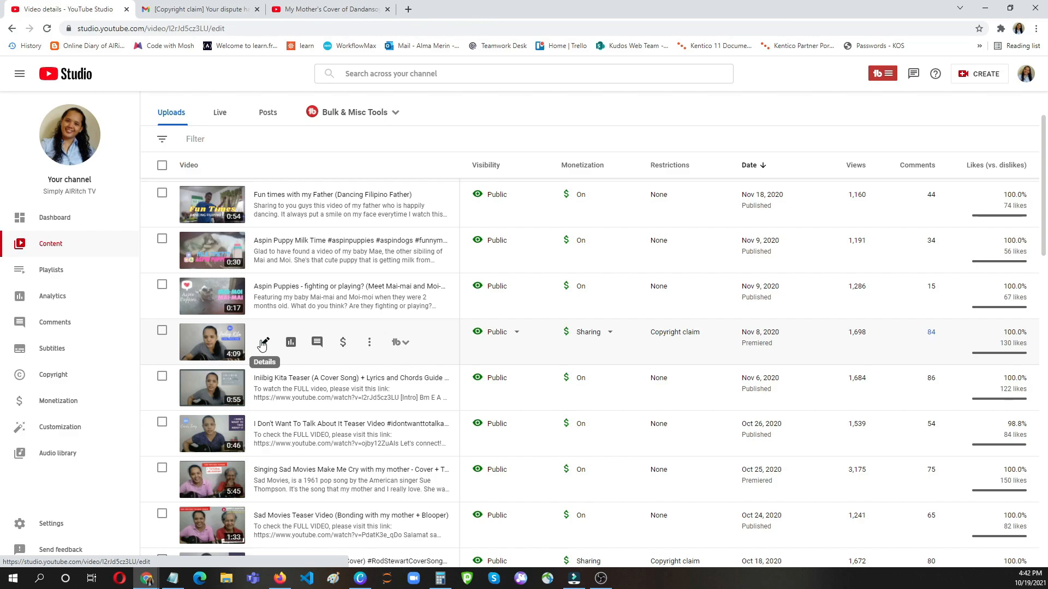
Click the Iniibig Kita Details pencil again to load its details page
left_click(262, 342)
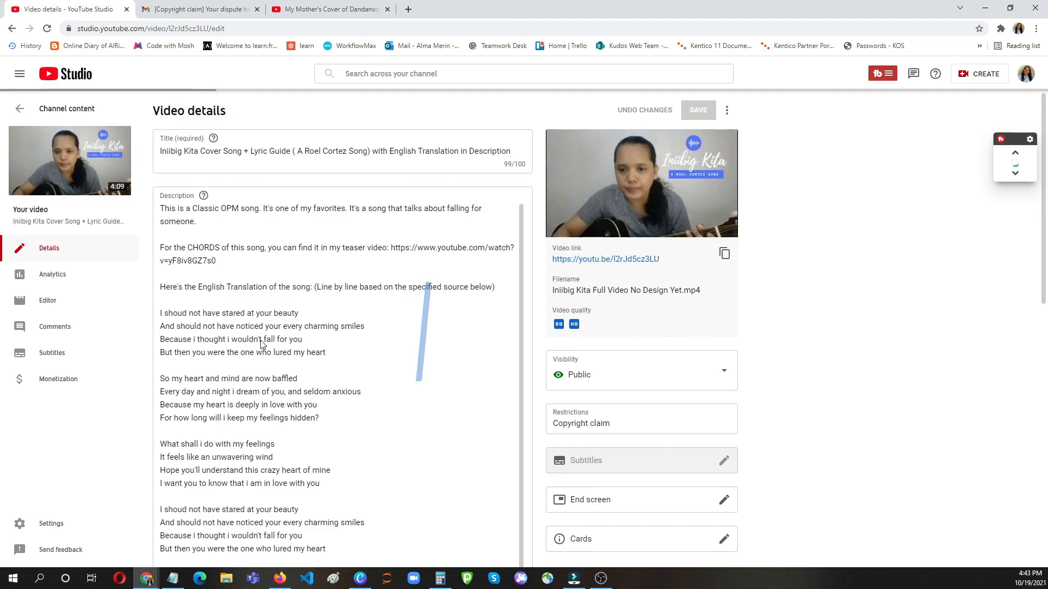